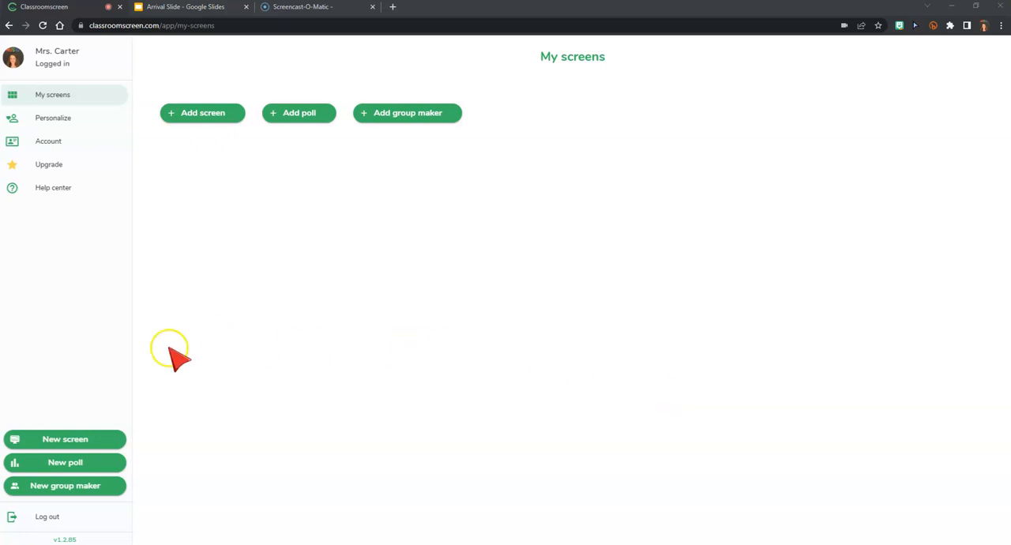
mouse_move(243, 433)
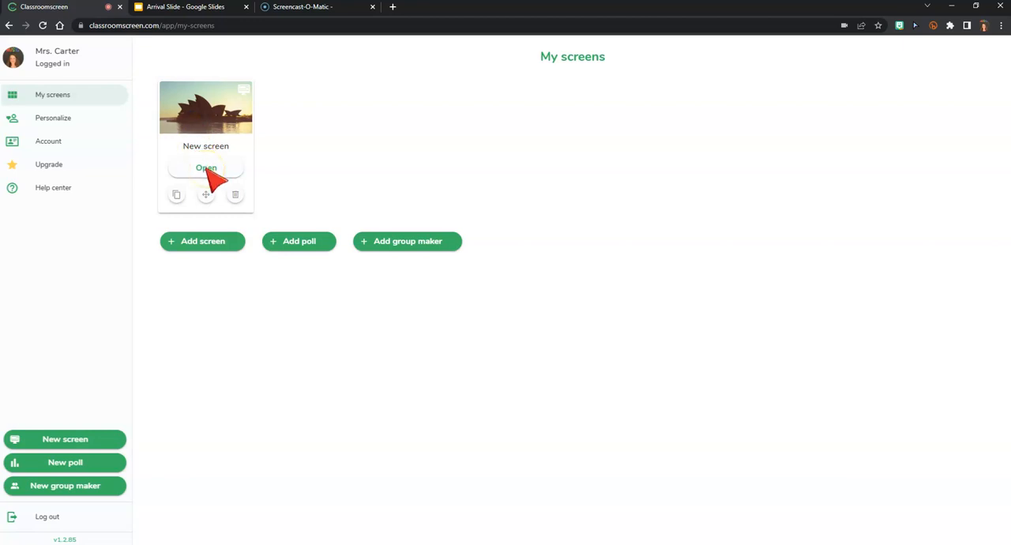
- Open the newly created screen showing the Sydney Opera House background
left_click(205, 167)
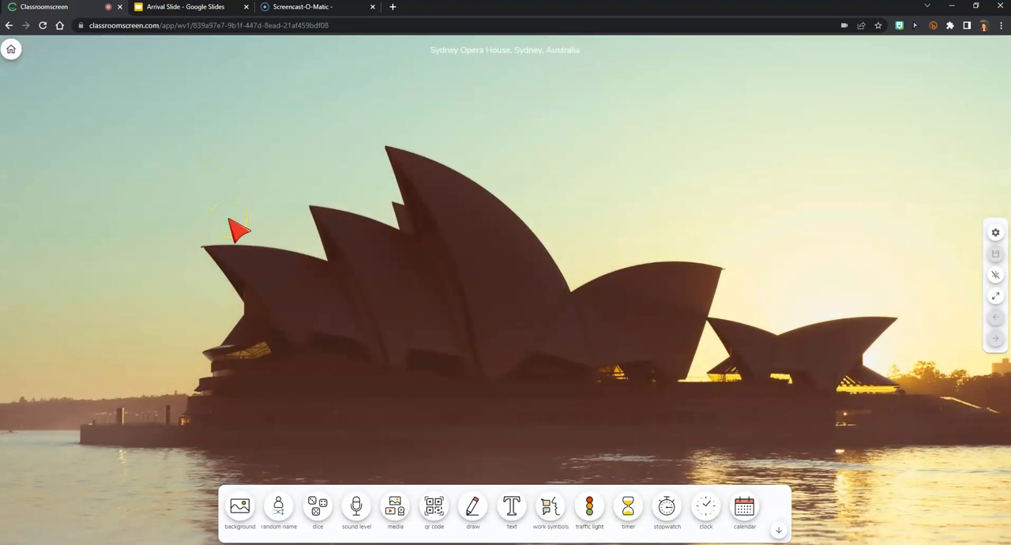
mouse_move(241, 509)
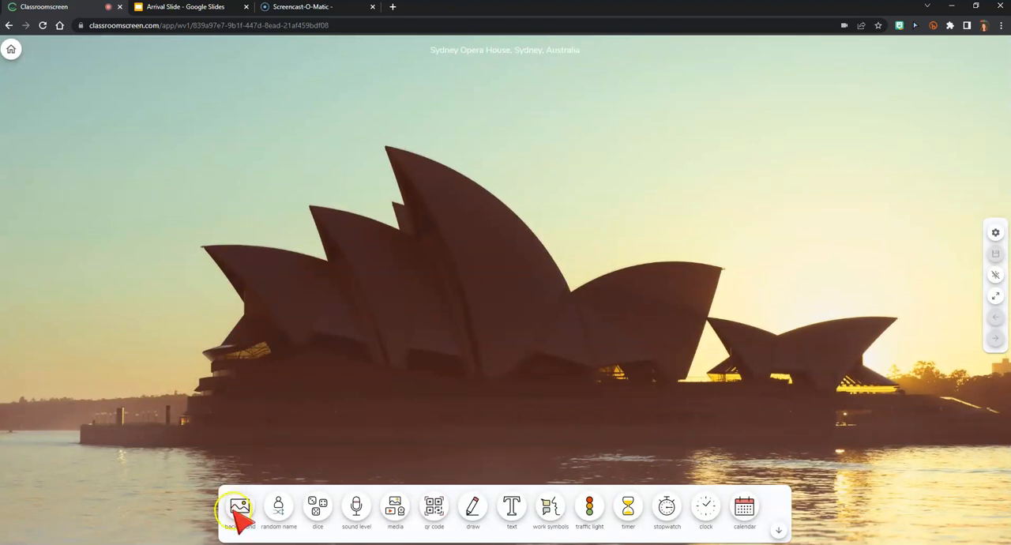
mouse_move(667, 508)
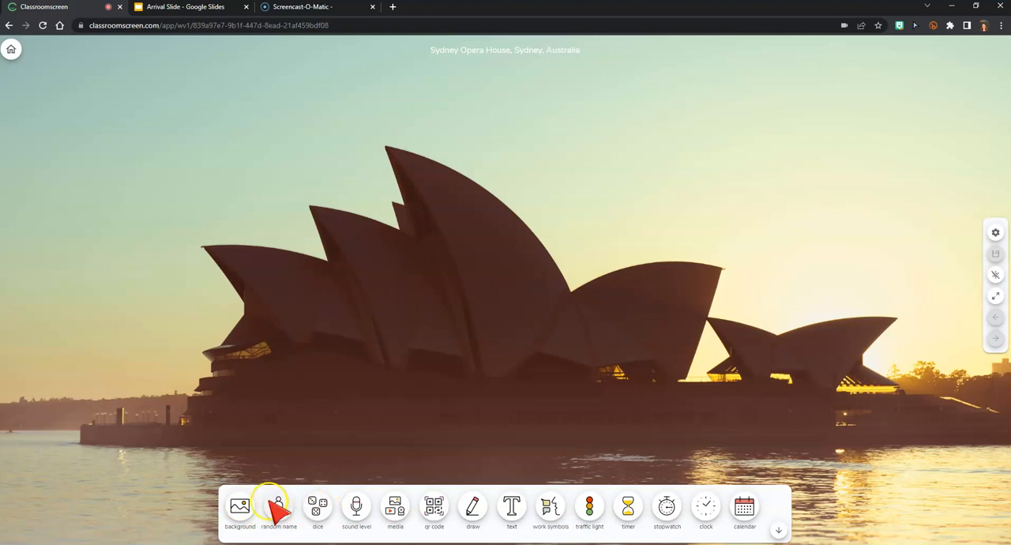
mouse_move(512, 509)
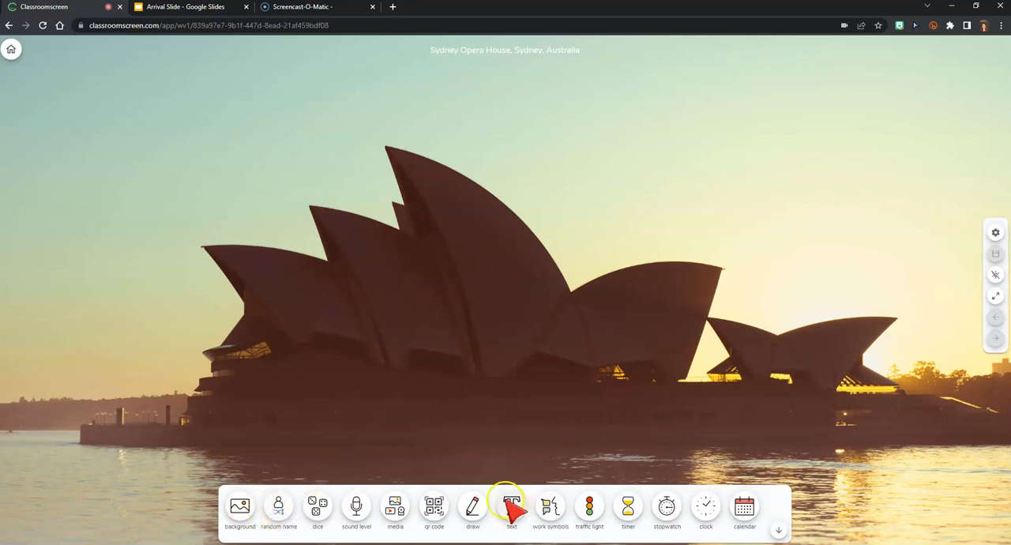
mouse_move(667, 505)
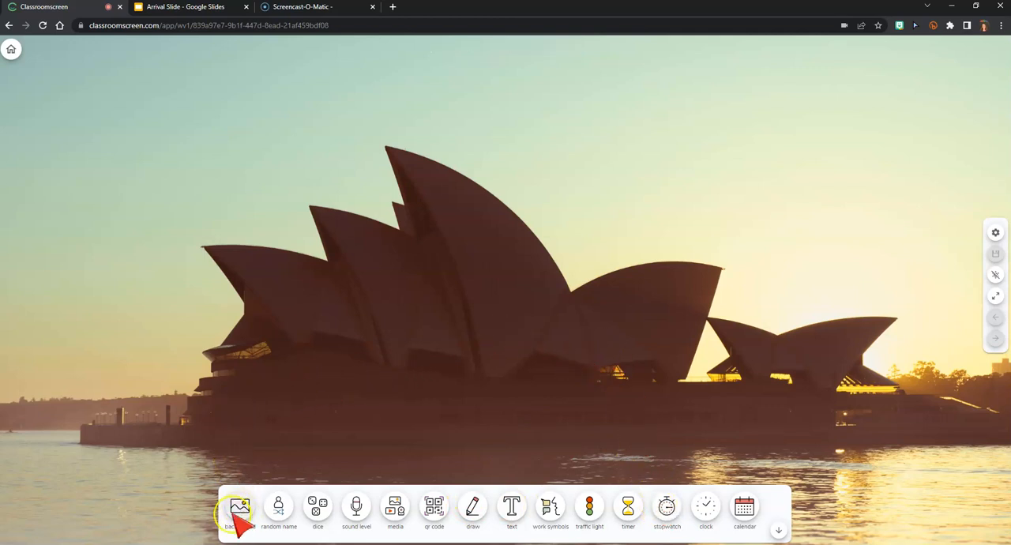
- Replace the photo background with the plain light blue colour swatch
left_click(240, 509)
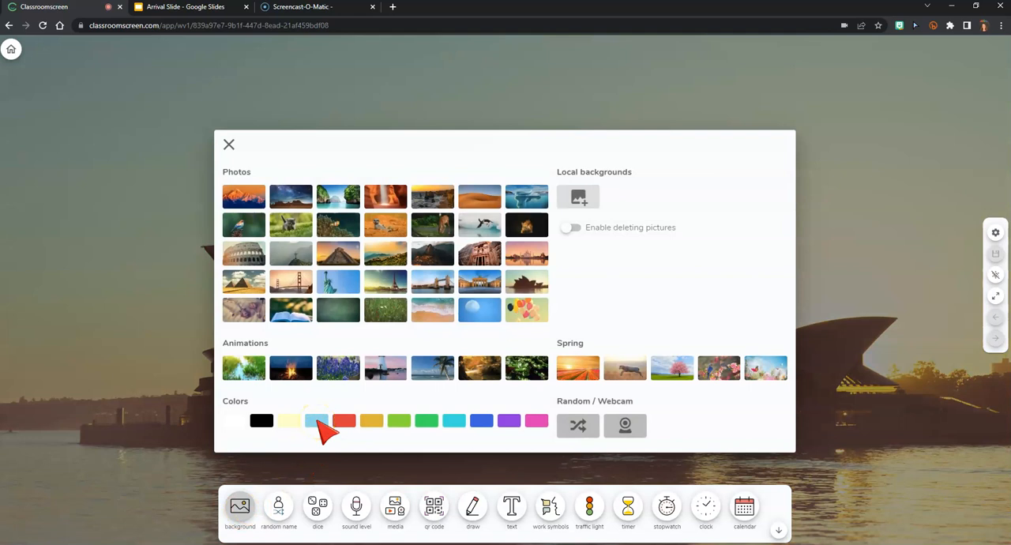
left_click(316, 421)
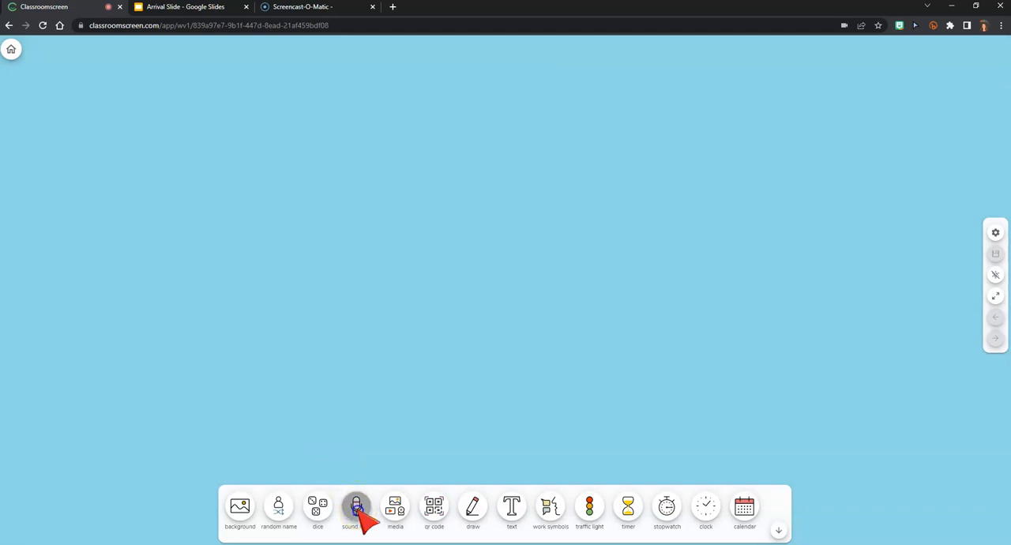
- Add a sound level meter and 10:00 timer, moving the timer to the upper left
left_click(357, 506)
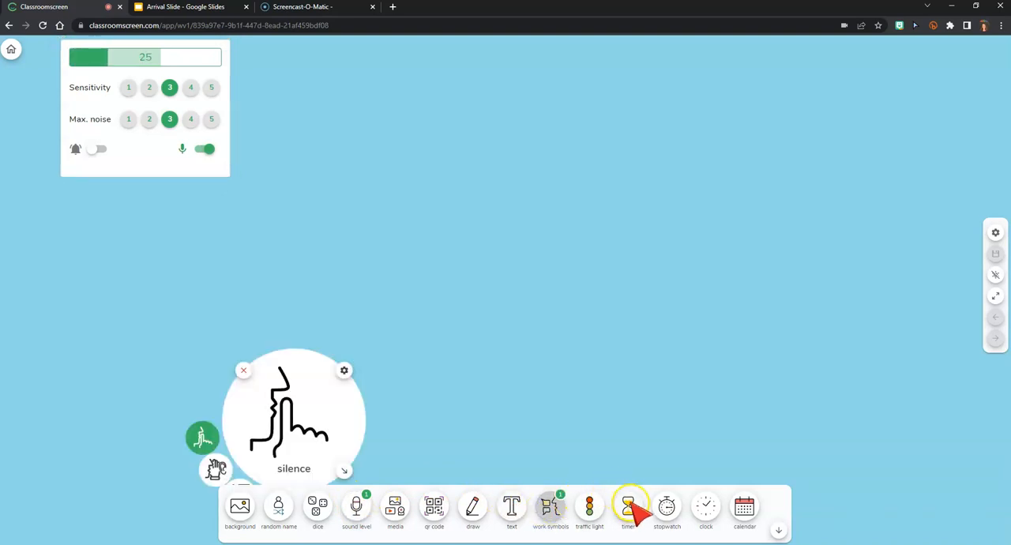
left_click(629, 505)
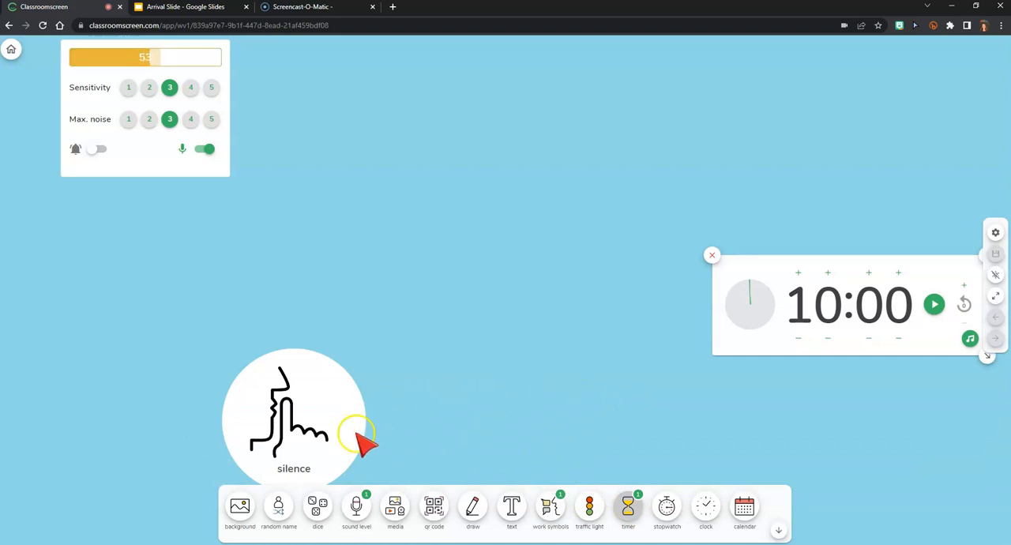
left_click_drag(294, 418, 632, 208)
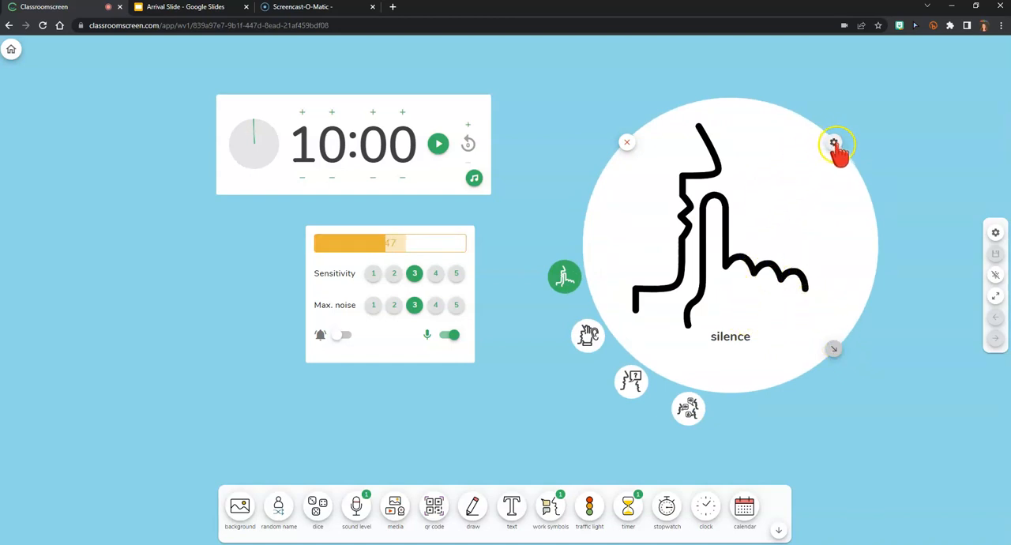
- Try a green background on the silence symbol, reset it to white and close its settings
left_click(836, 144)
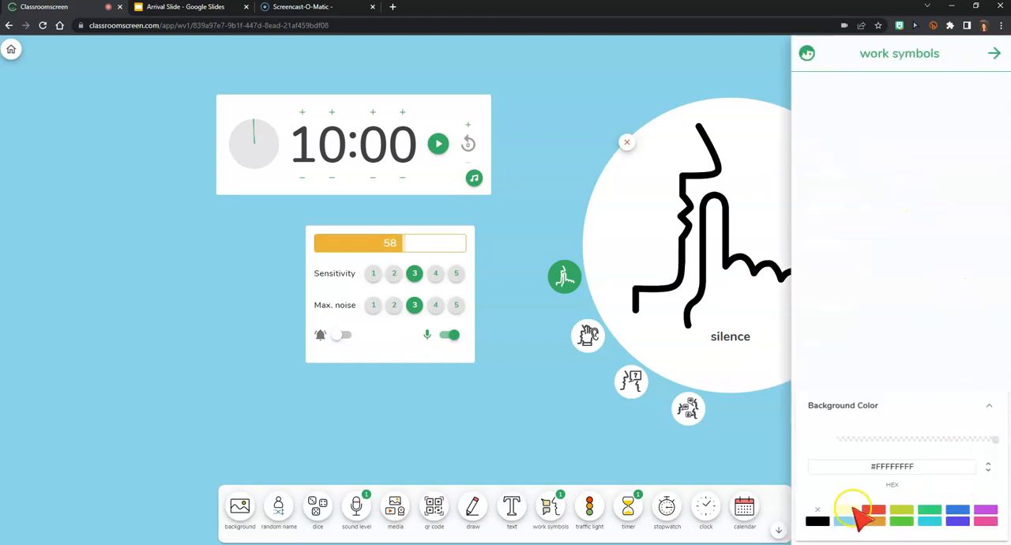
left_click(900, 518)
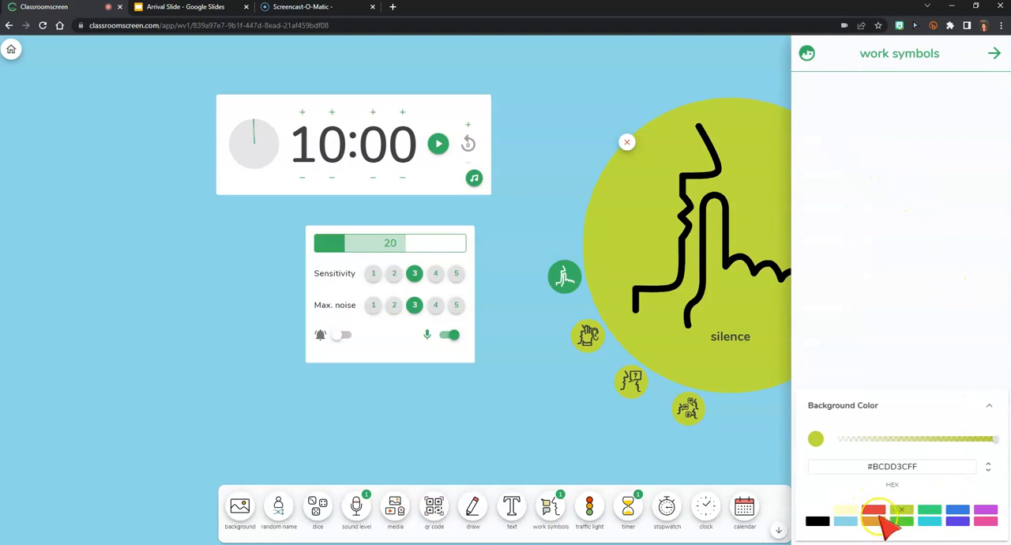
left_click(818, 518)
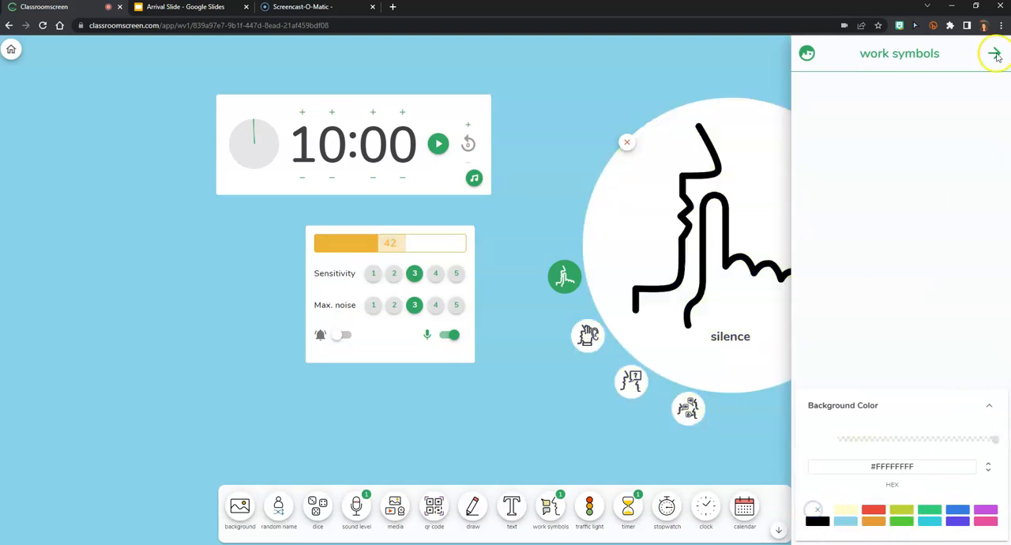
left_click(996, 54)
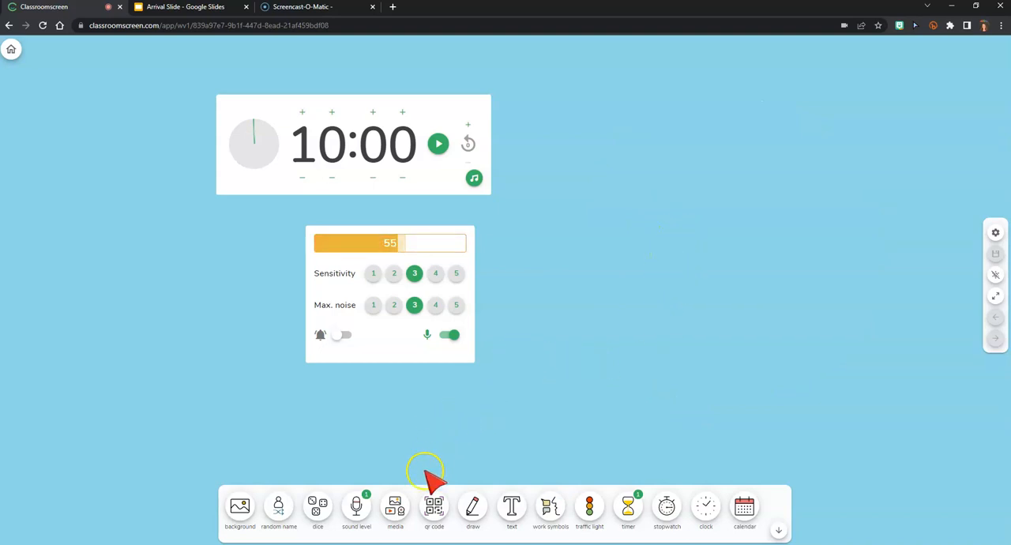
- Add a media widget, then switch to the Arrival Slide Google Slides tab
left_click(394, 508)
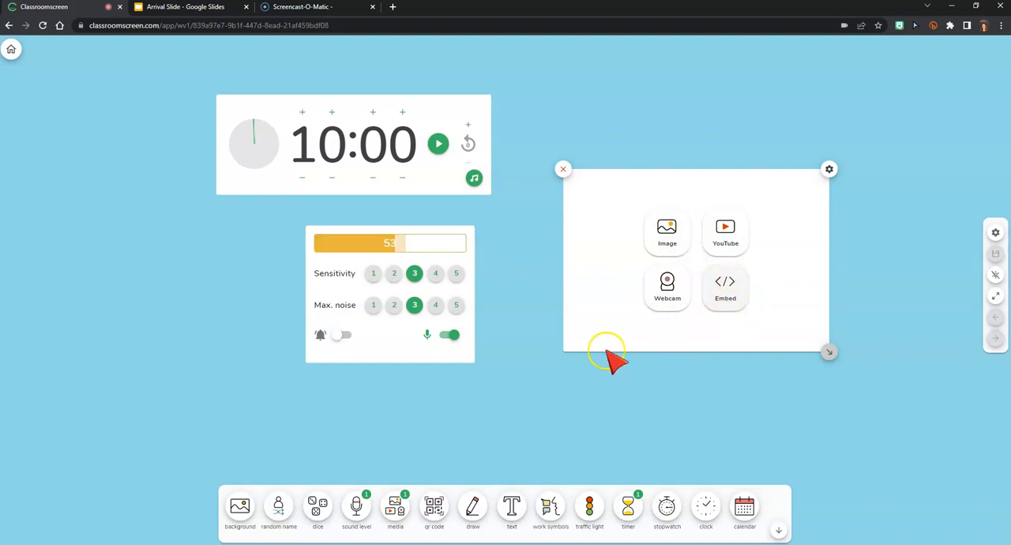
mouse_move(182, 103)
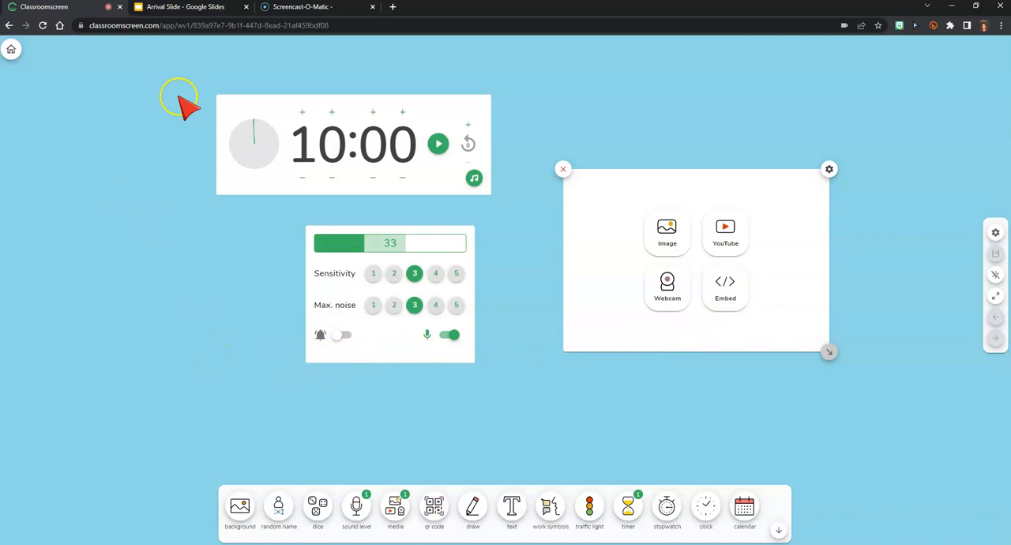
left_click(190, 6)
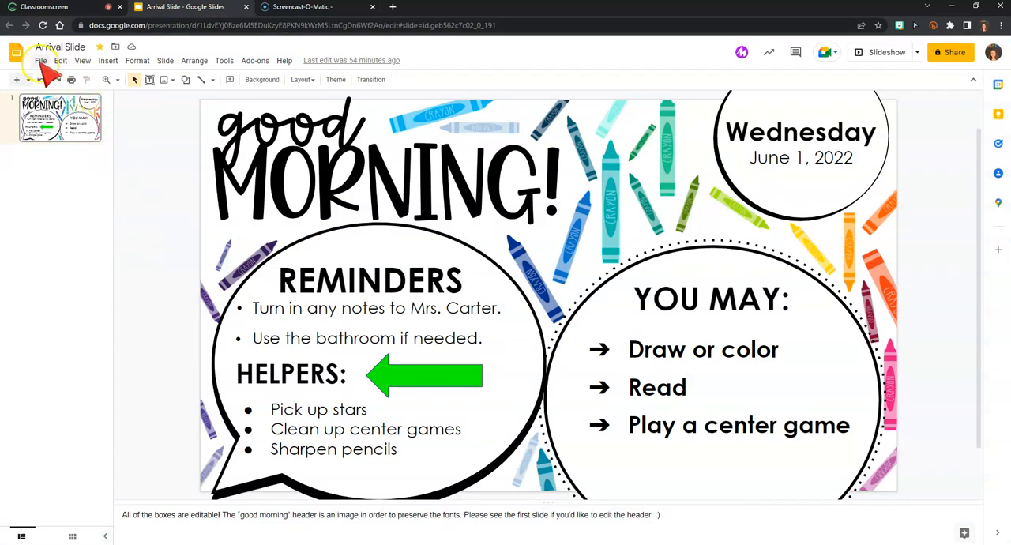
- Publish the Arrival Slide deck to the web as an embed via File and confirm
left_click(41, 60)
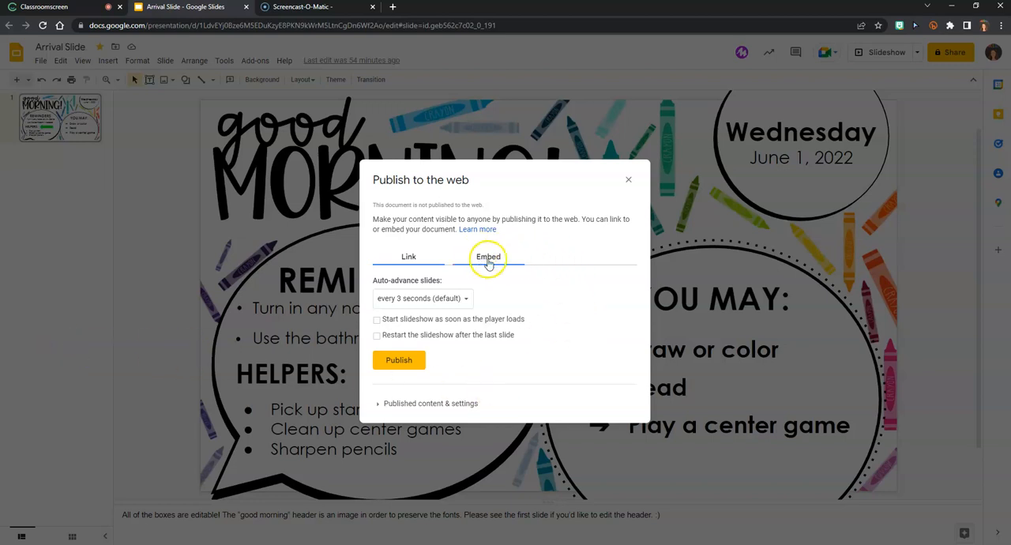
left_click(488, 256)
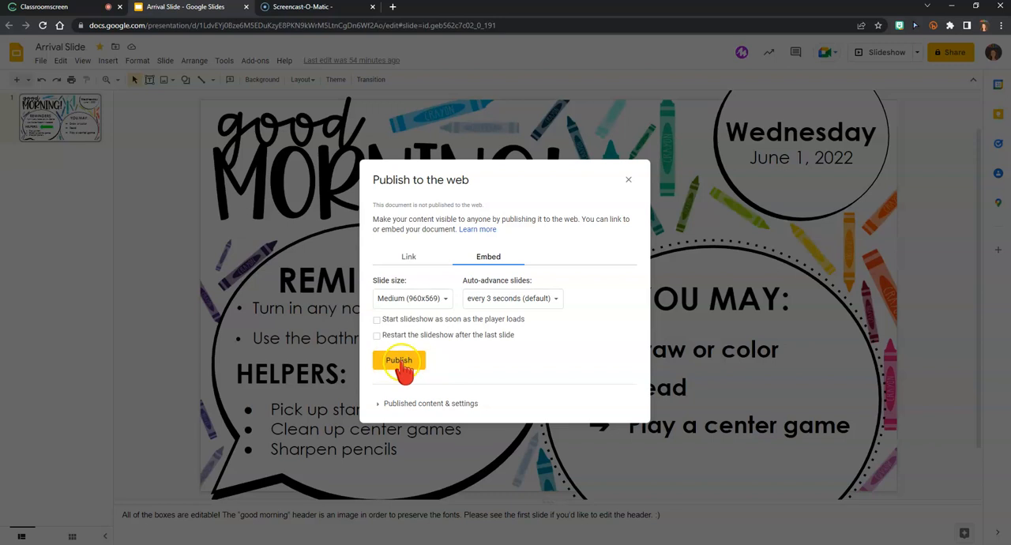
left_click(398, 360)
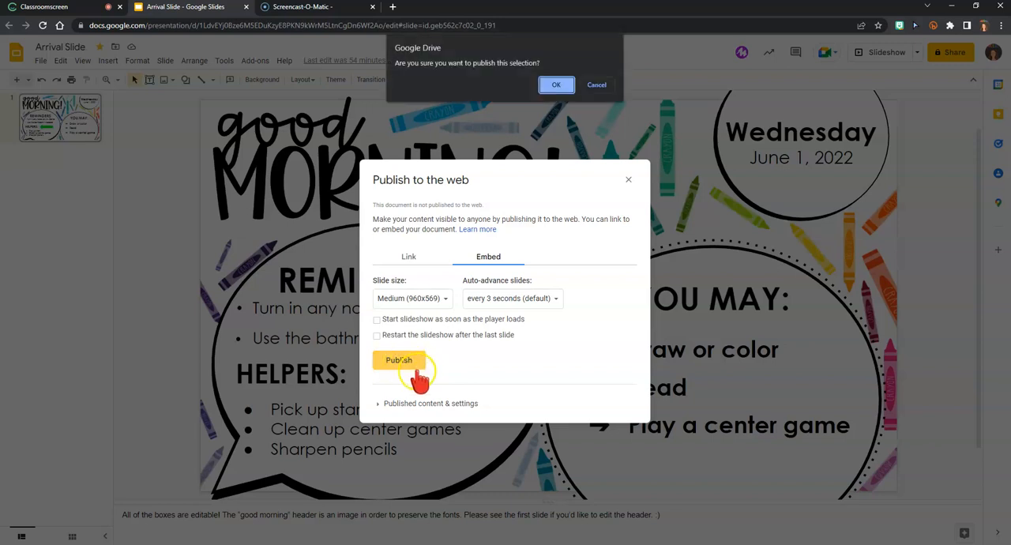
left_click(556, 85)
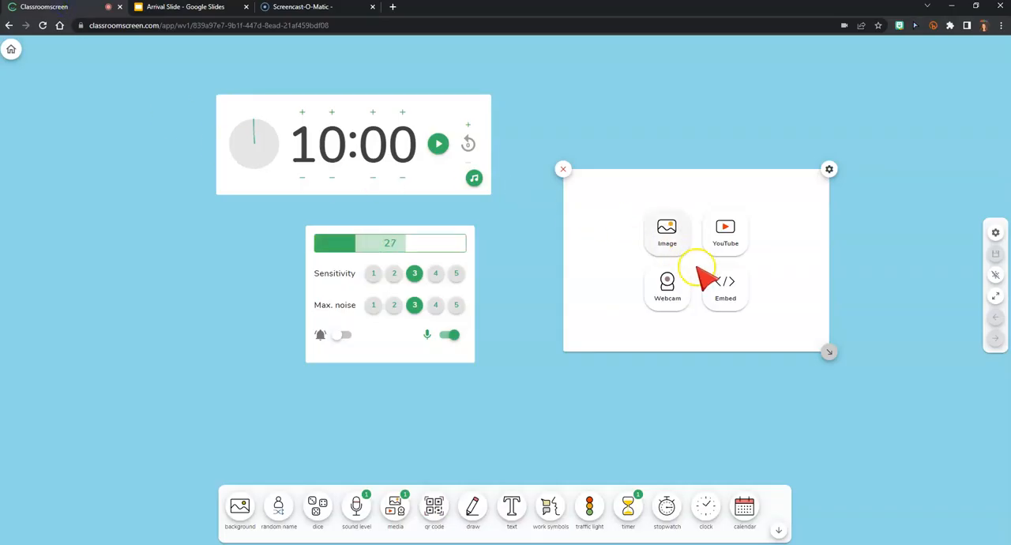
- Run the pasted iframe code in the media widget's Embed option and adjust Max. noise
left_click(725, 286)
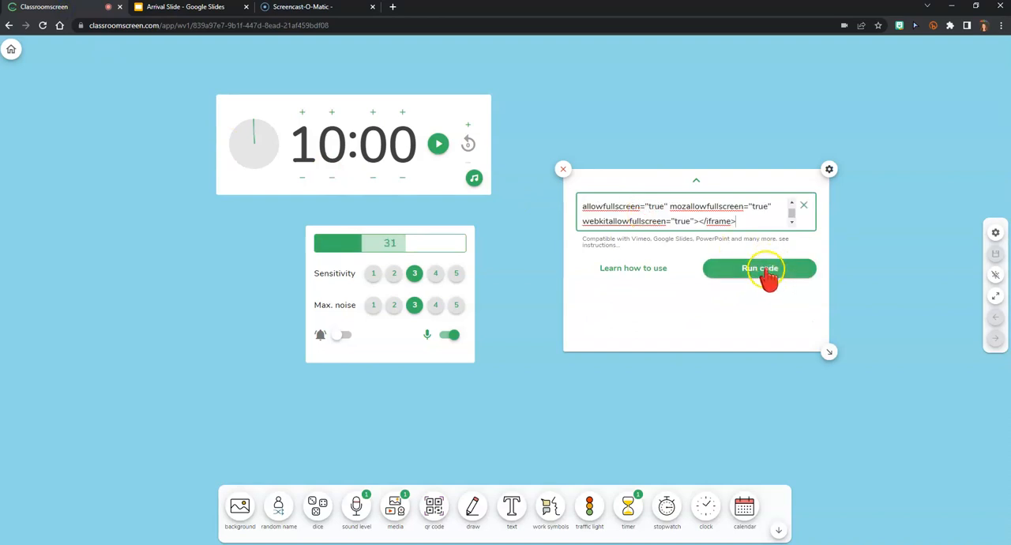
left_click(758, 268)
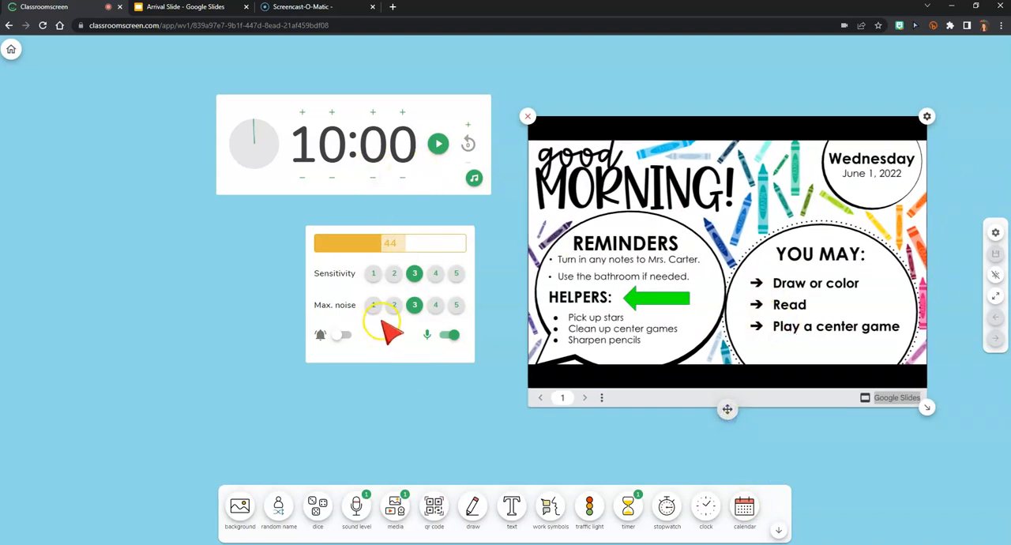
left_click(372, 305)
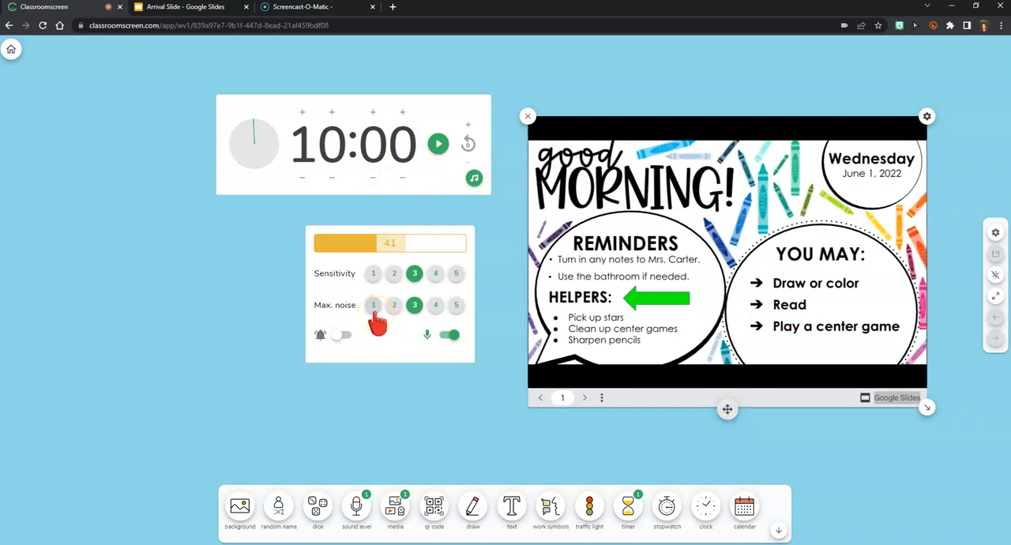